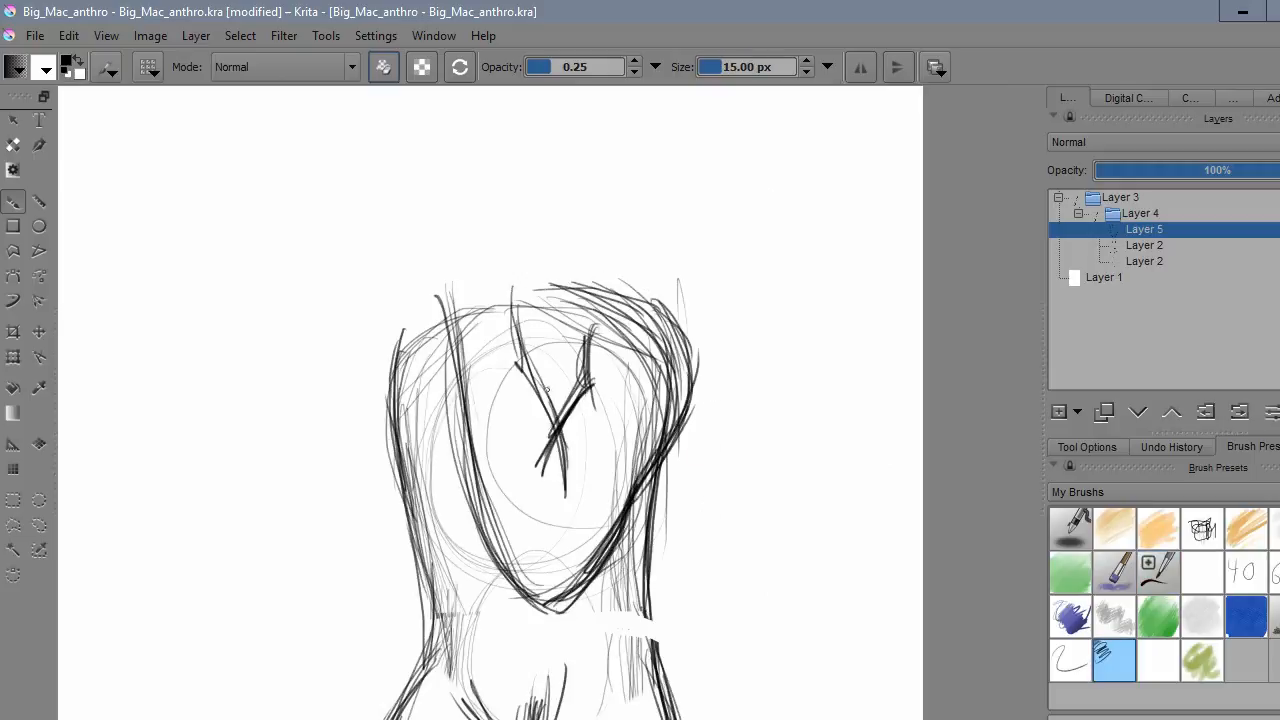
- Ink the outline of the fingers on the hand resting on the hip
scroll(down, 3)
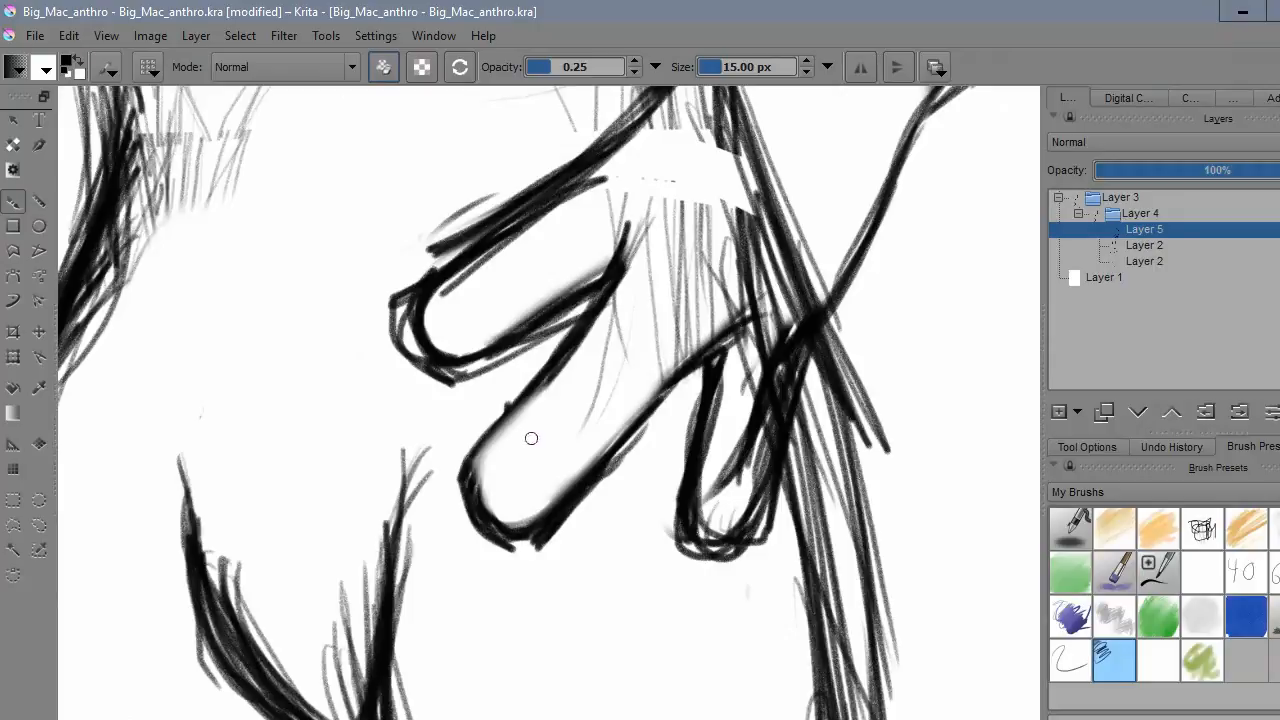
drag(532, 438, 568, 514)
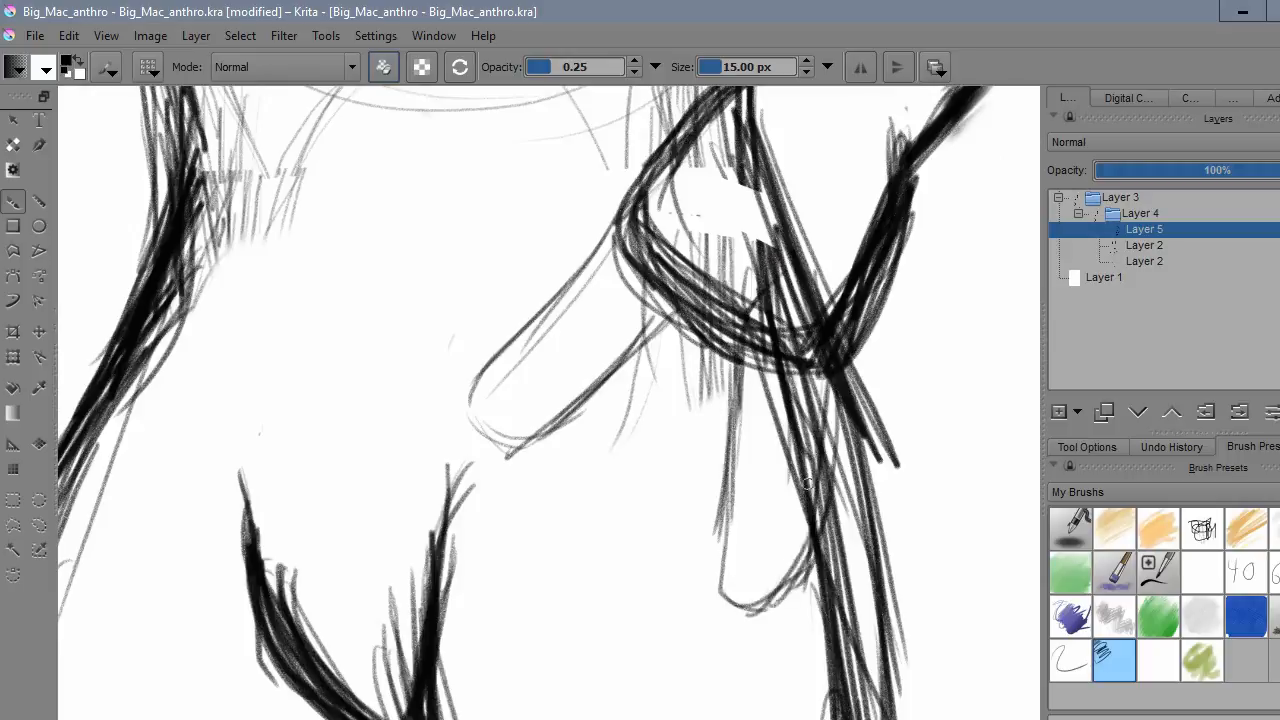
click(196, 36)
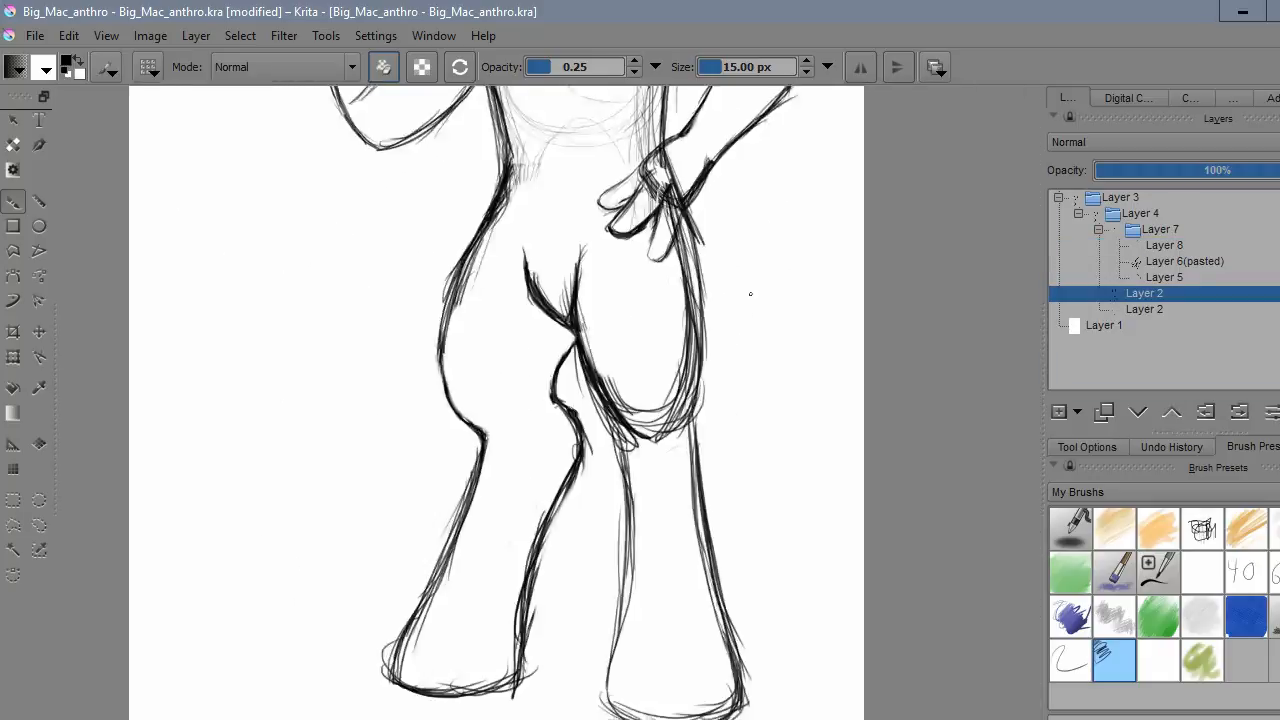
- Trace clean outlines of the legs and hip hand on a new layer
click(150, 36)
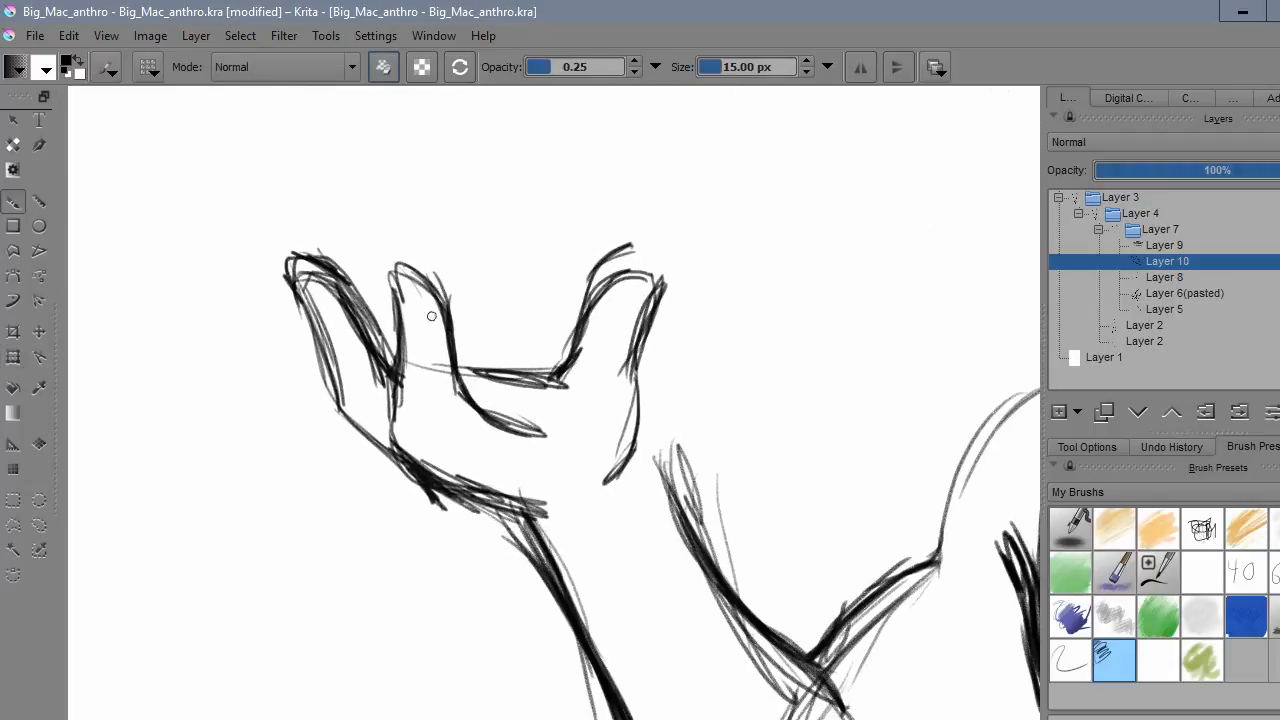
- Sketch the spread fingers of the raised hand on Layer 10
drag(430, 316, 348, 424)
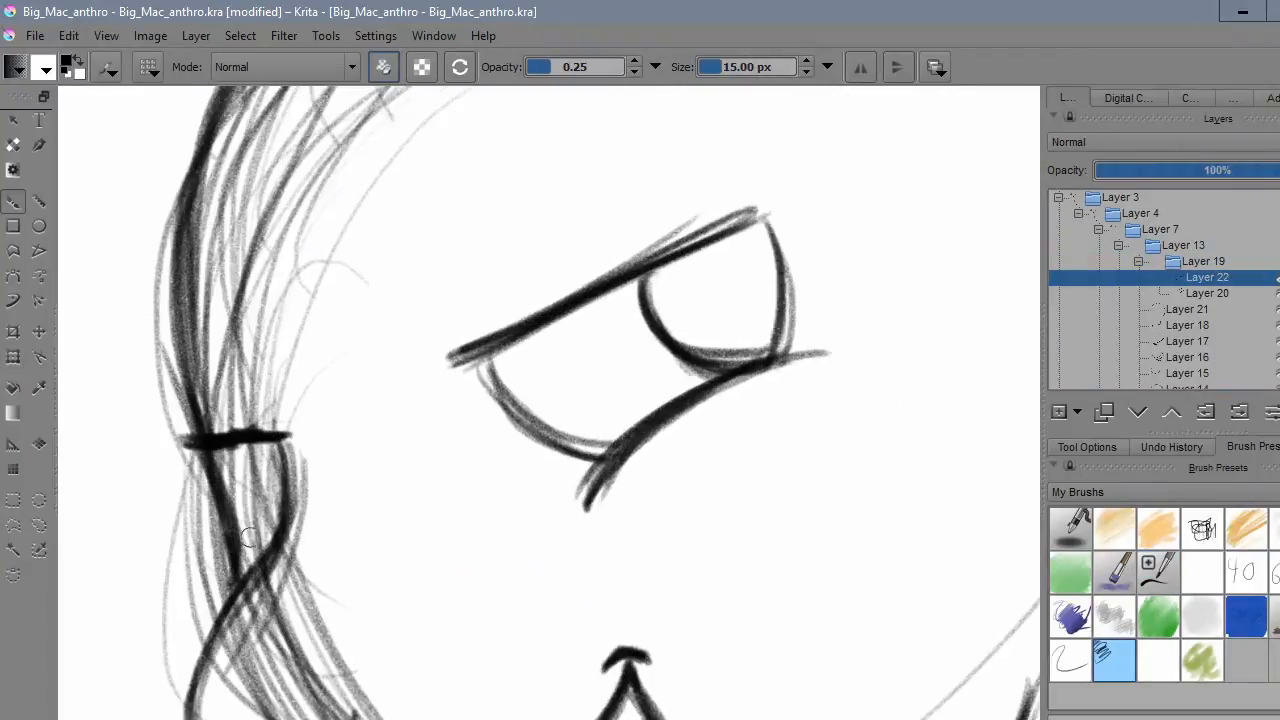
- Ink the half-lidded eye and toothy grin, then view the full inked figure
scroll(down, 3)
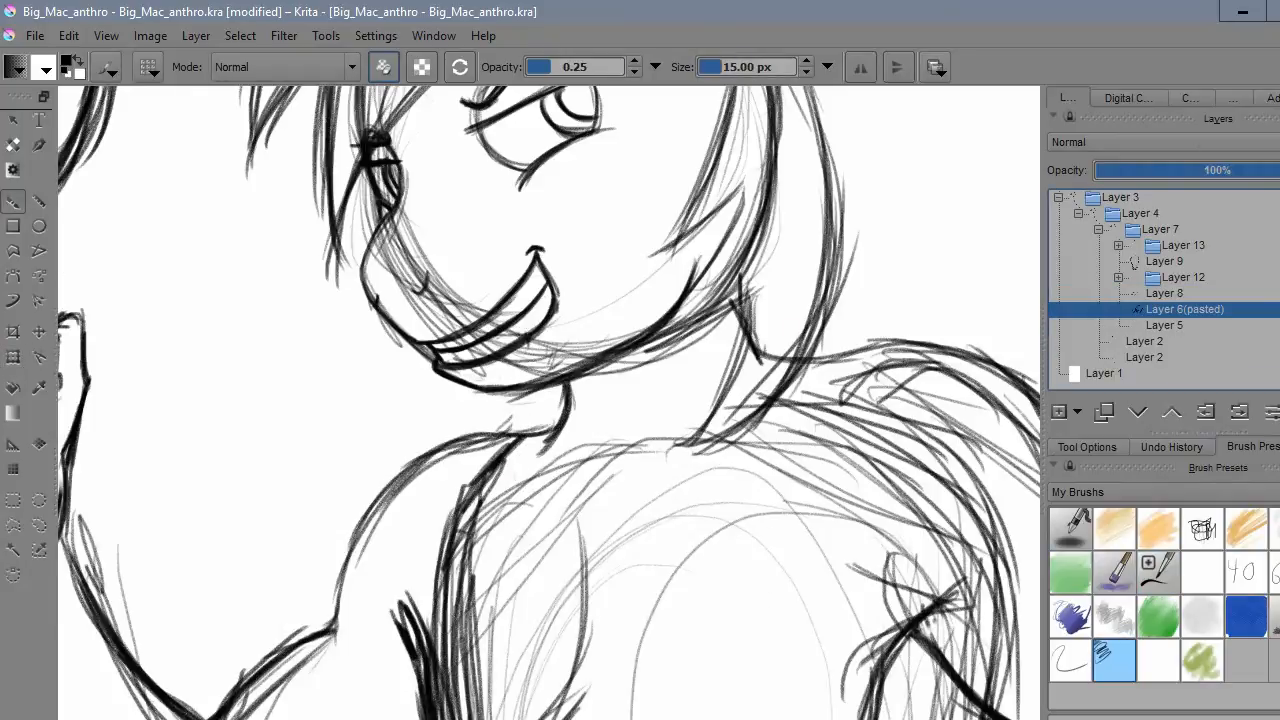
click(1164, 292)
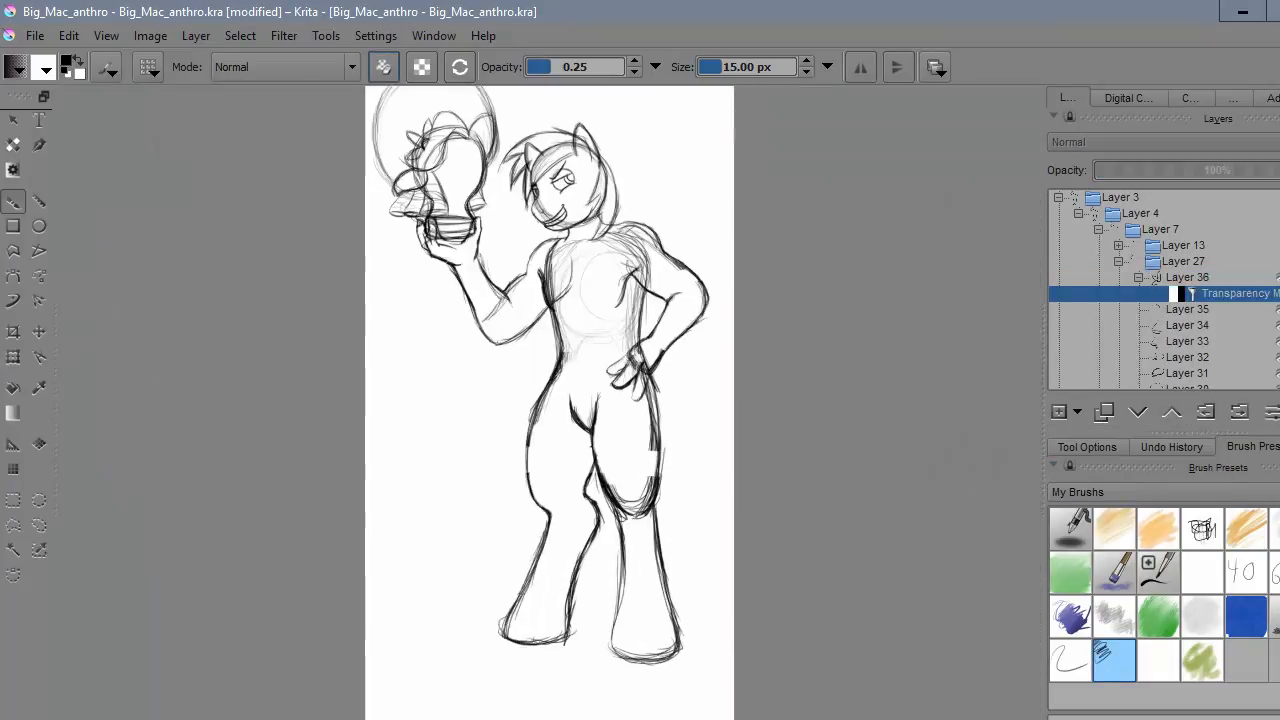
- Add a new paint layer and rough in the collared shirt and trousers over the reddened sketch
click(1076, 412)
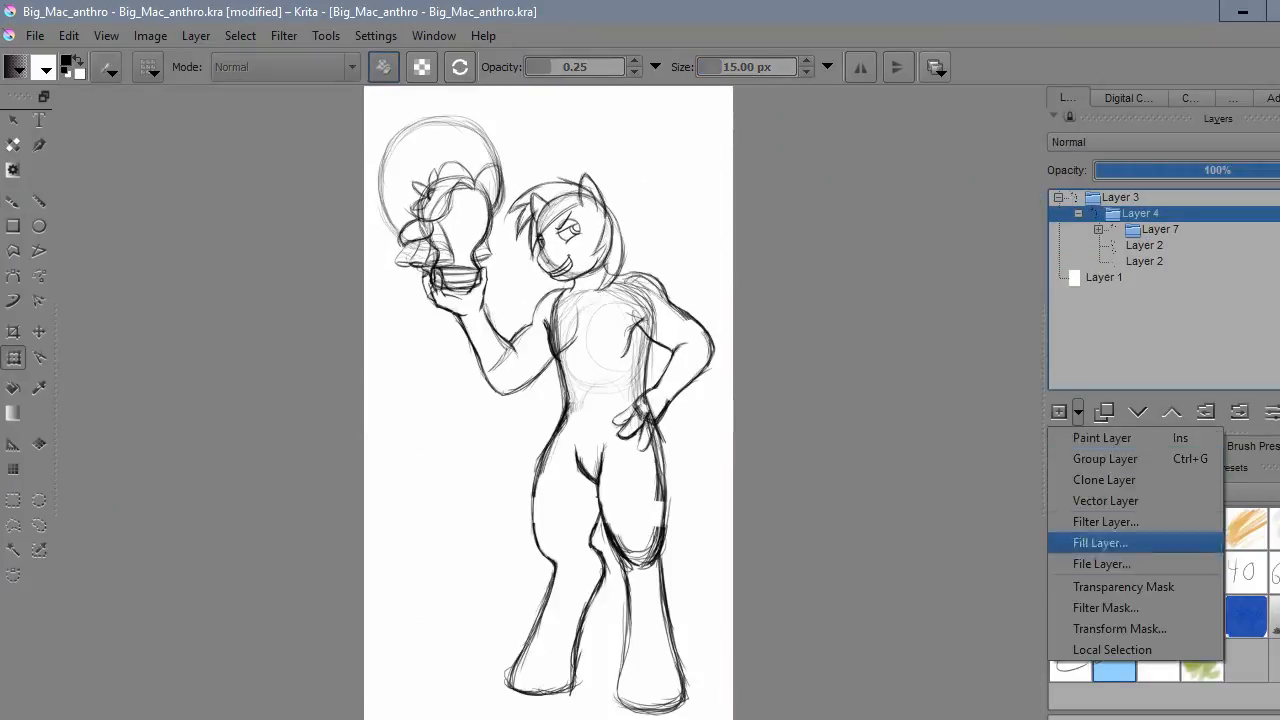
click(1104, 522)
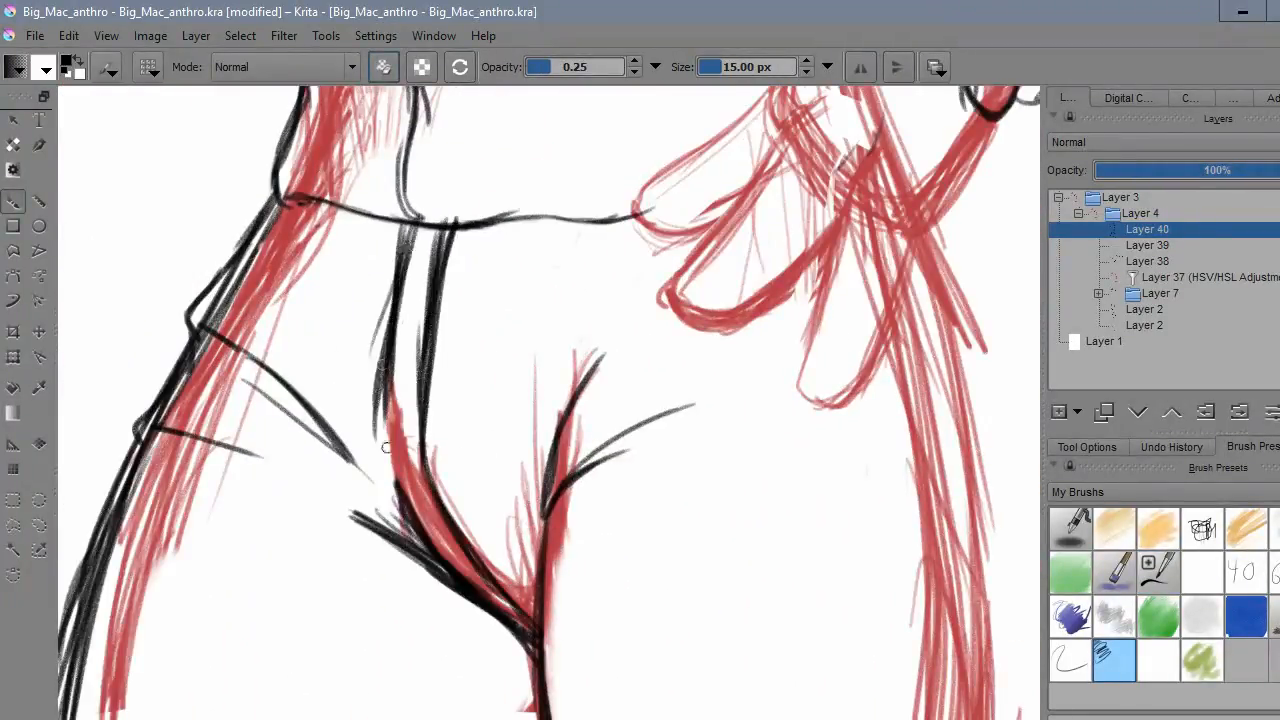
scroll(down, 3)
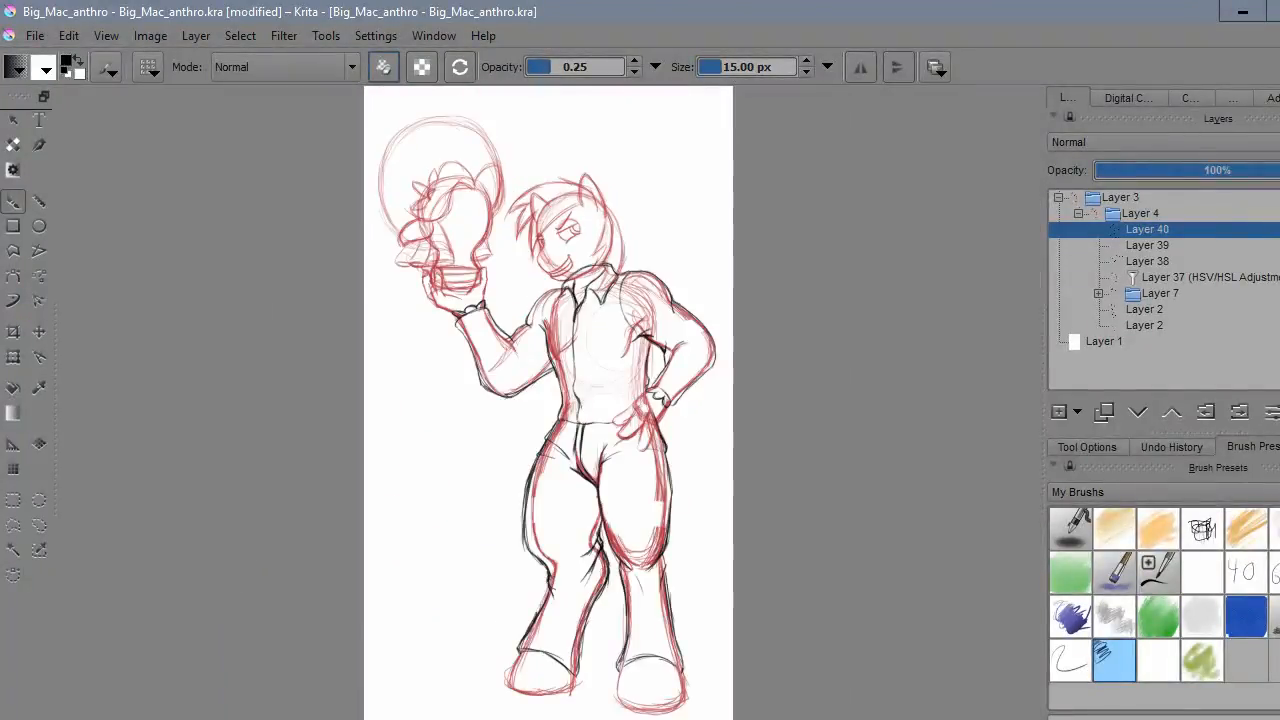
- Add another layer and begin inking bold black head outlines with a 10 px brush at 0.80 opacity
click(1066, 412)
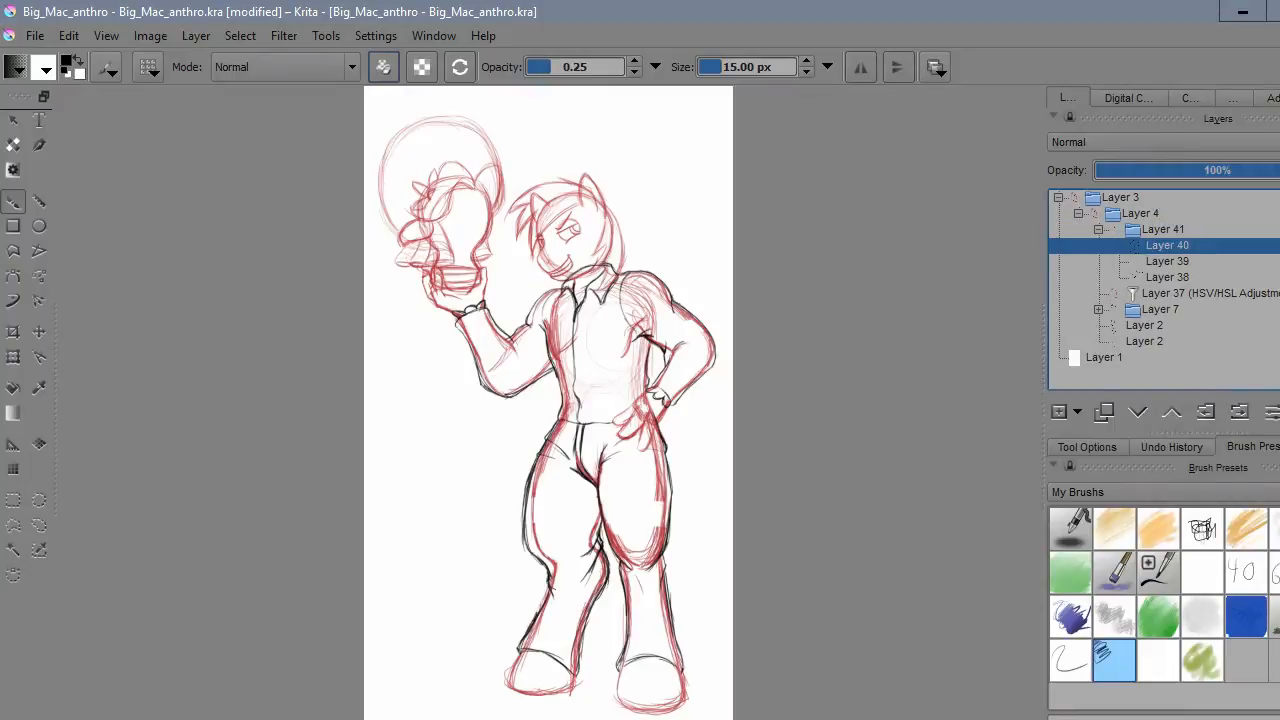
click(1160, 228)
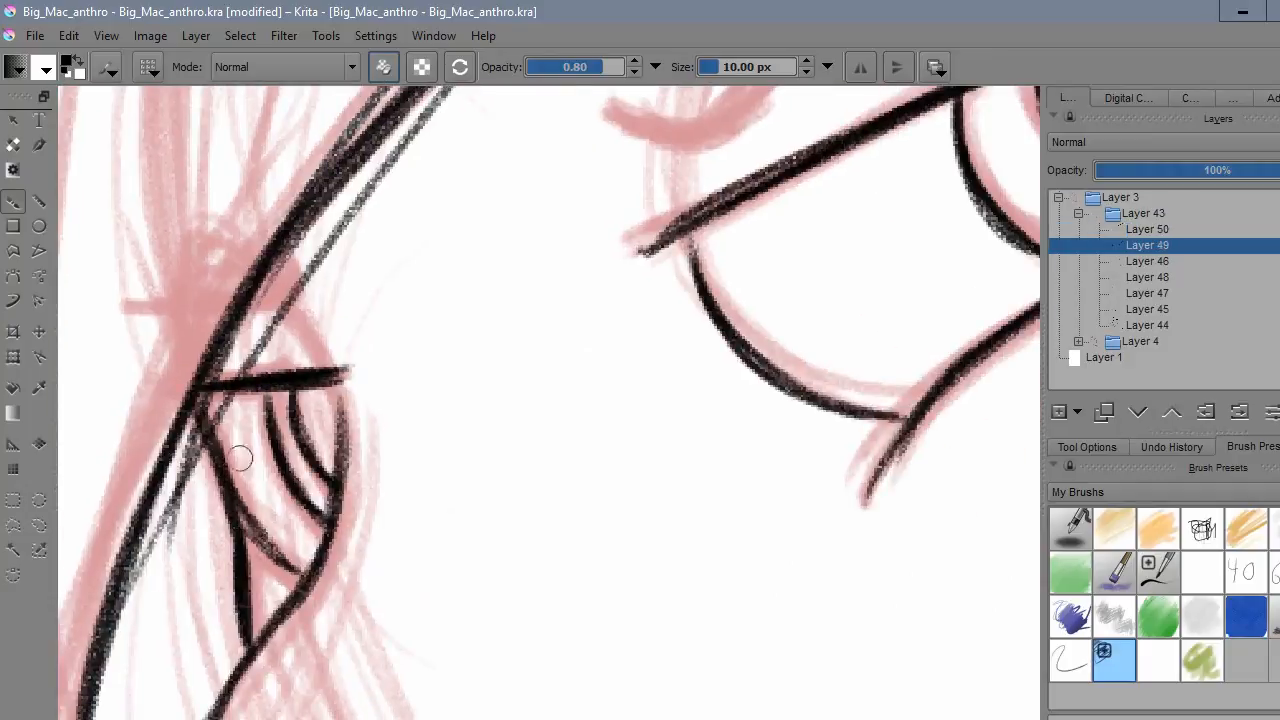
- Hide the pink sketch and ink the muzzle and collar on Layer 48, erasing stray strokes
click(1148, 228)
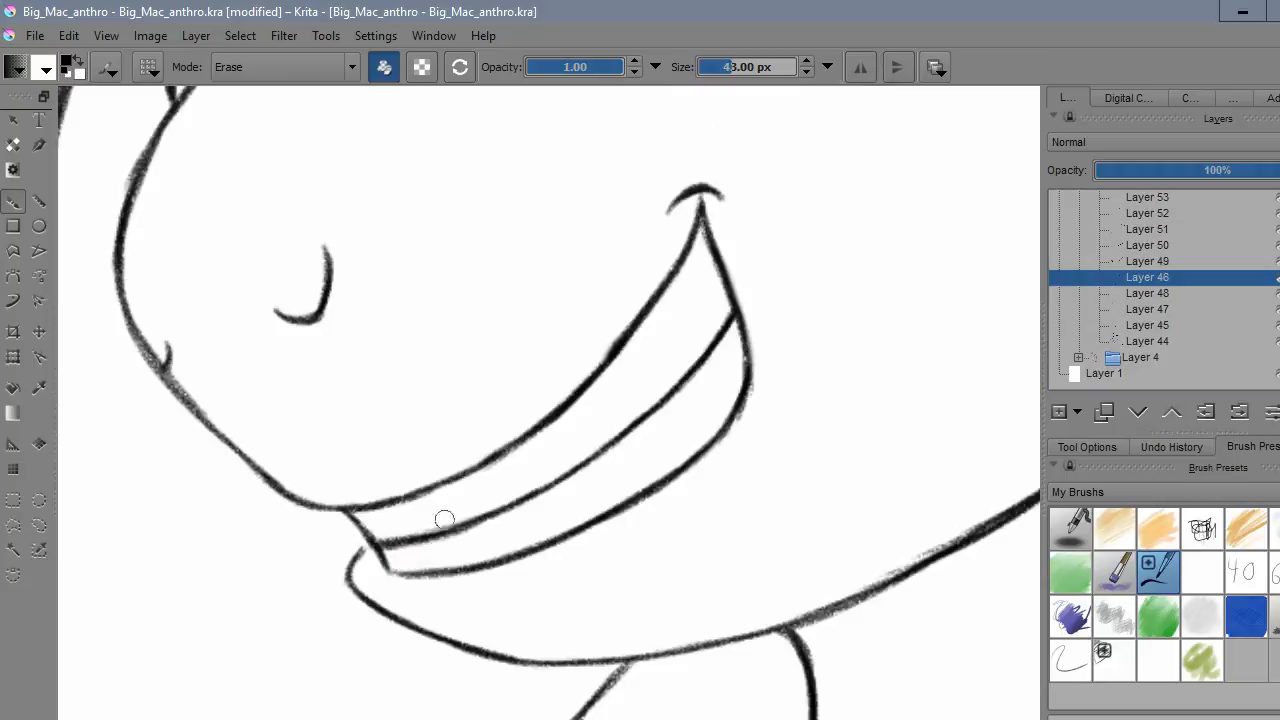
click(1148, 292)
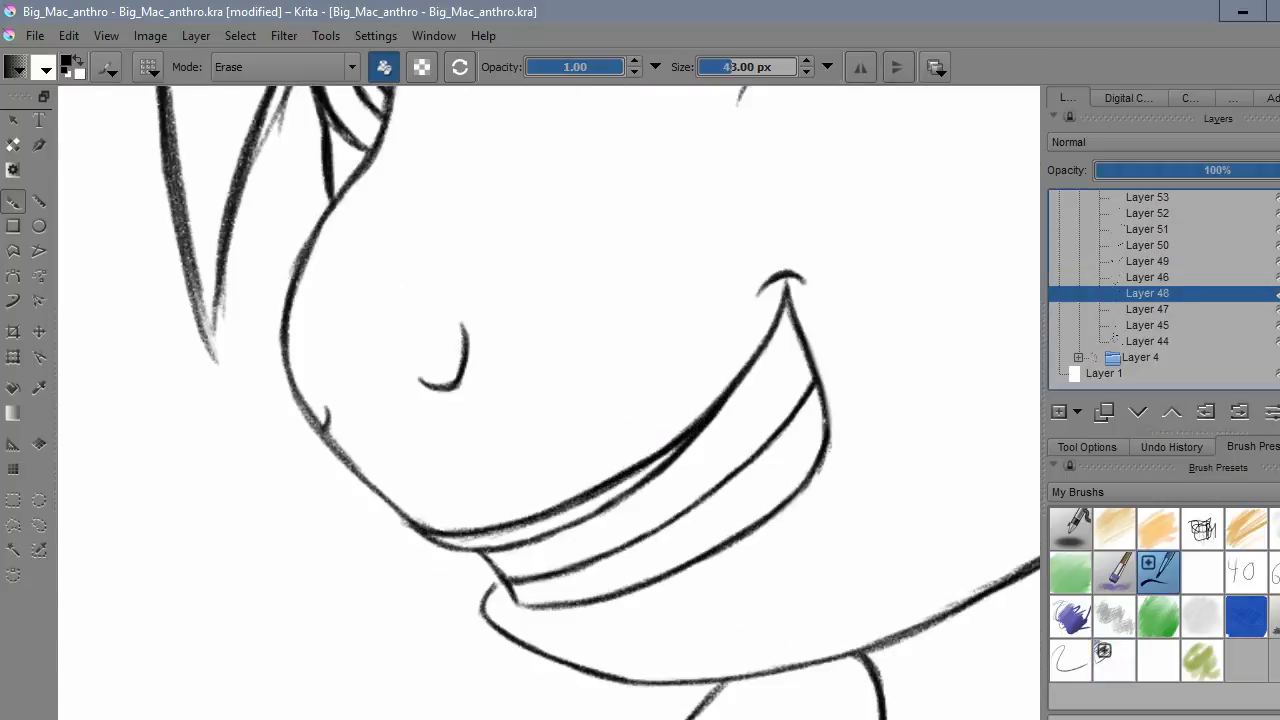